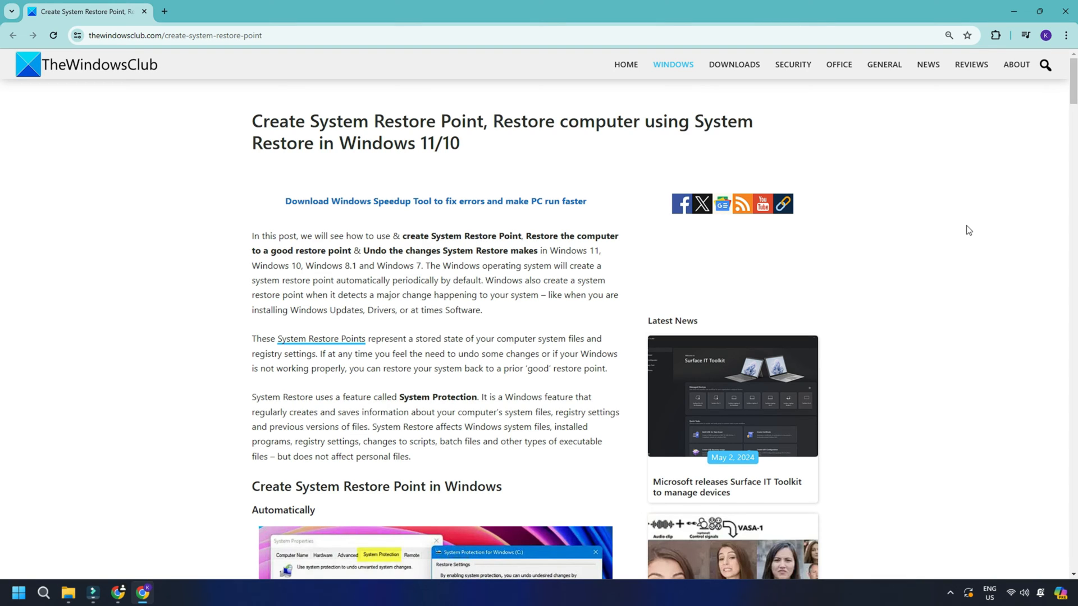
Step: Scroll through the System Restore article, then close Chrome to reveal the desktop
scroll(down, 3)
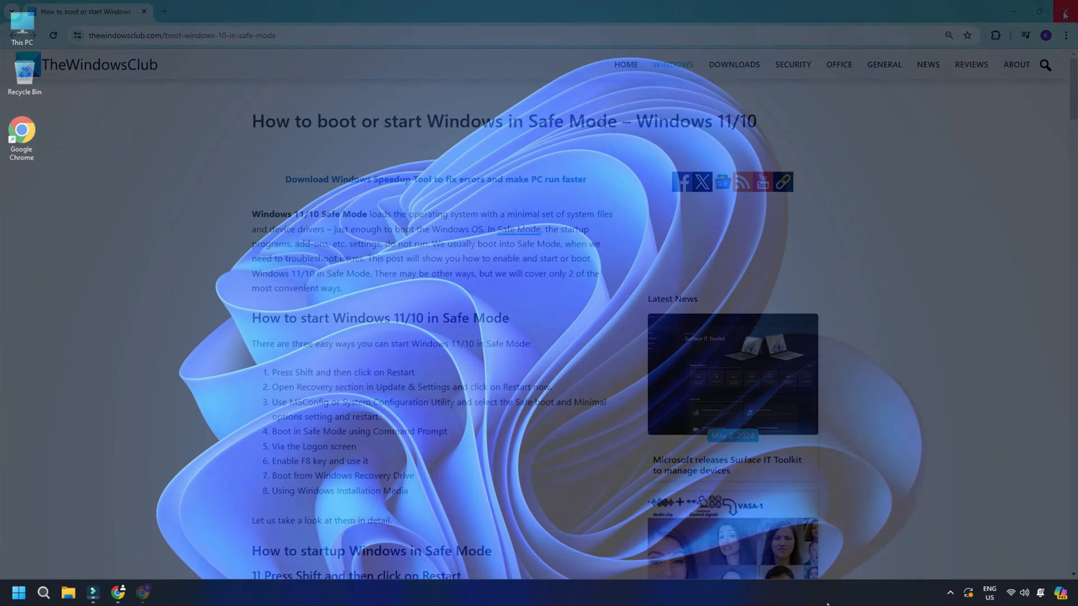
click(1064, 12)
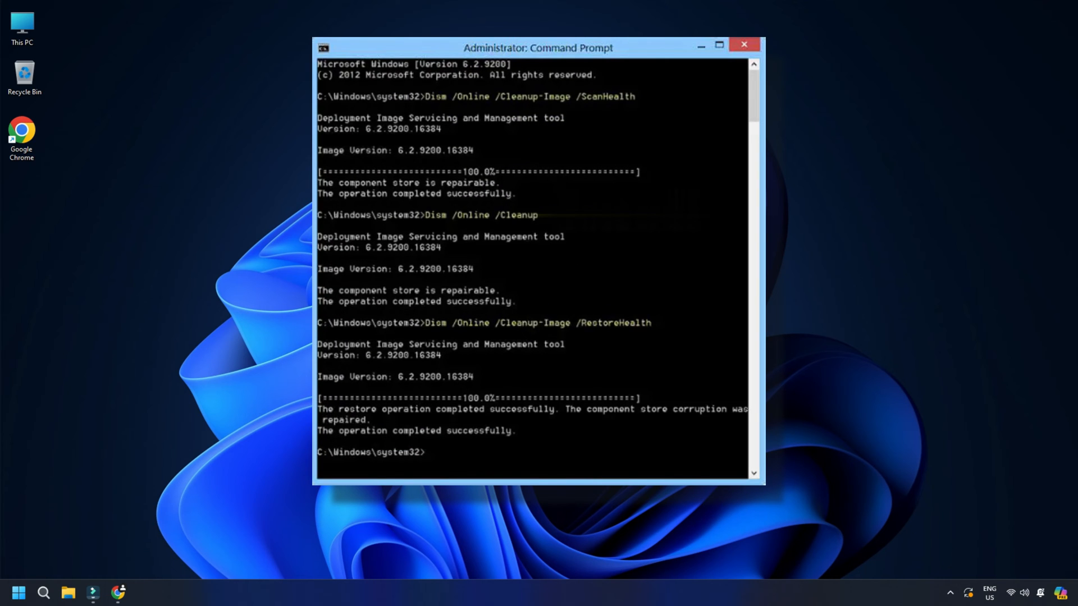
Step: Run chkdsk /f /r in the elevated Command Prompt
click(142, 591)
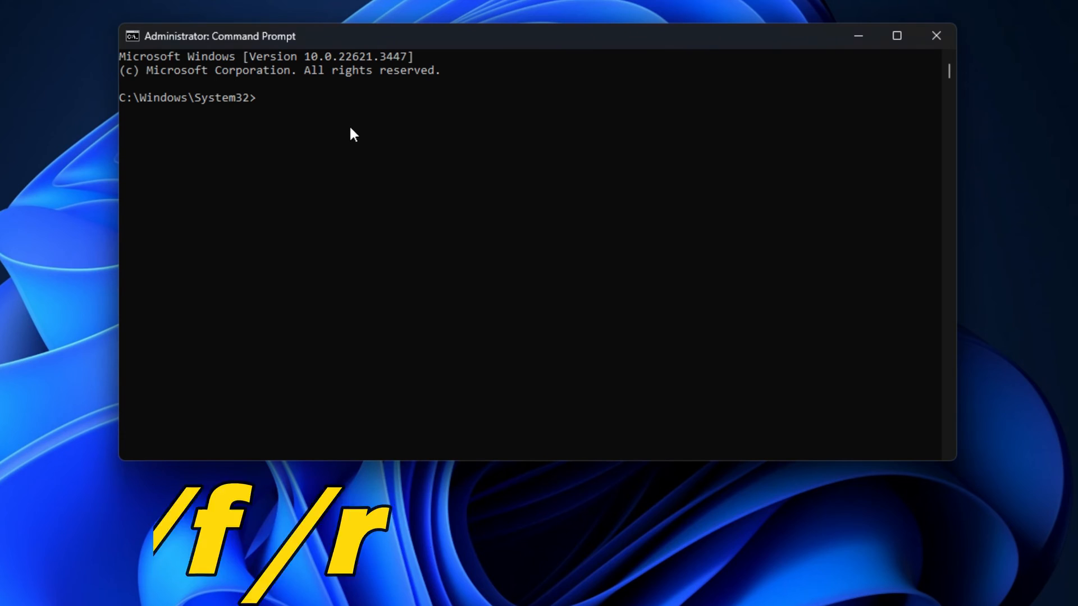
text(chkdsk /f /r)
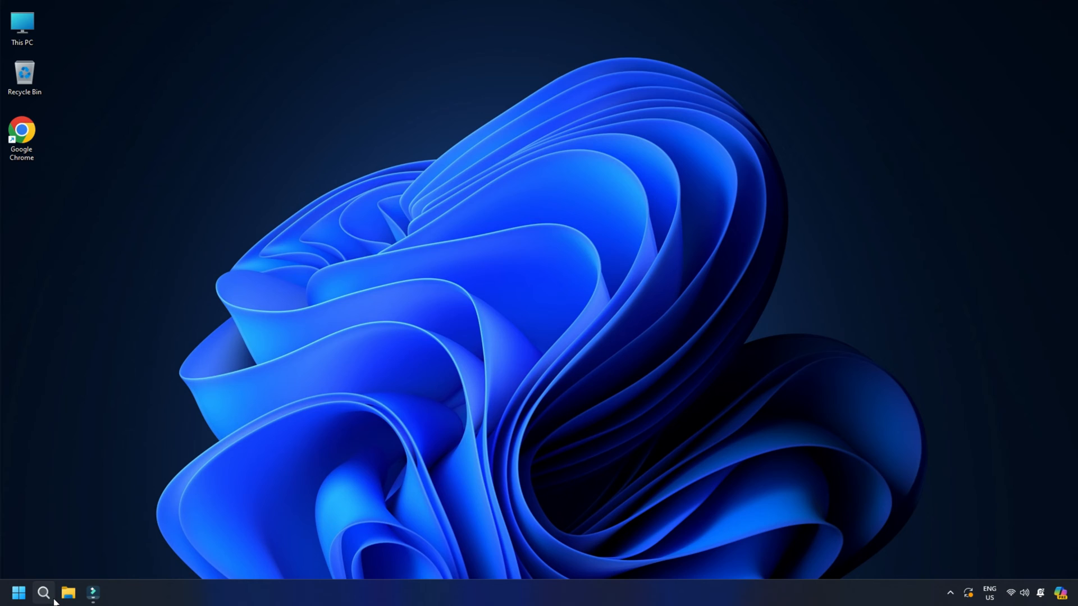
click(43, 592)
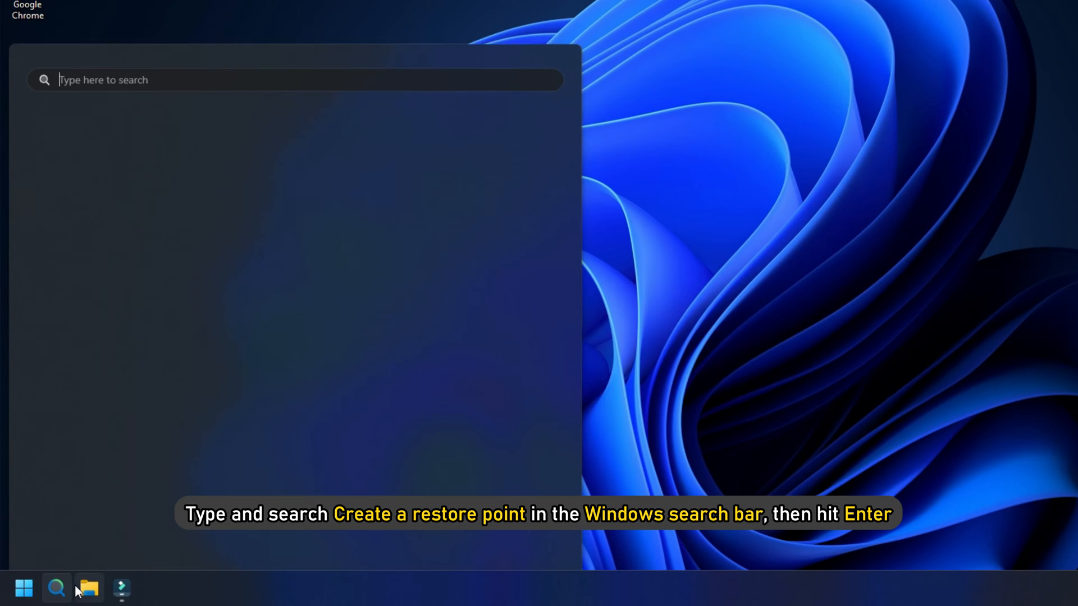
text(Create a restore point)
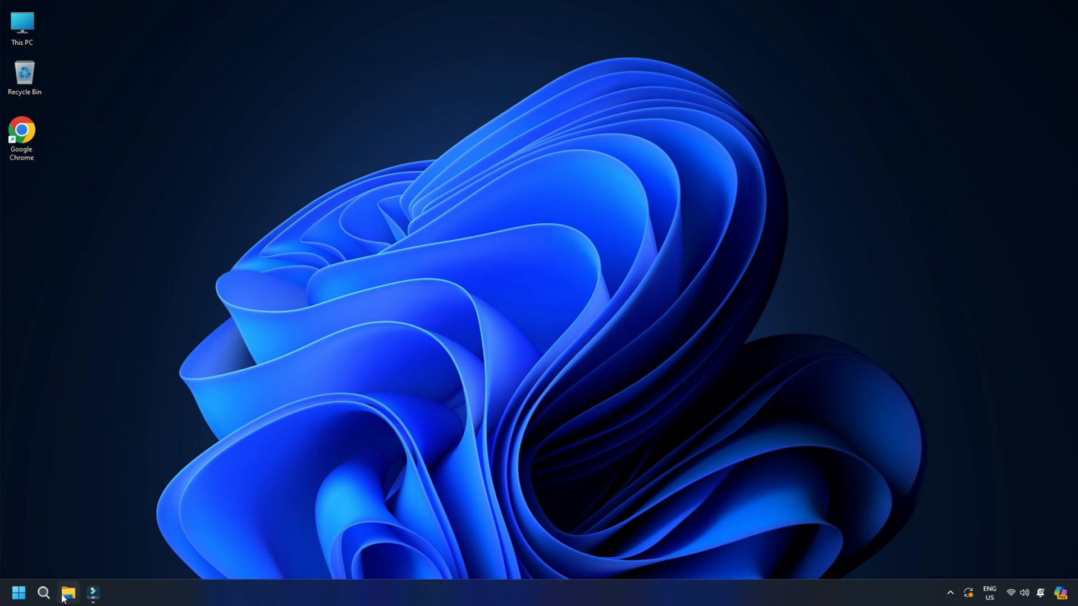
Step: Launch File Explorer from search and view This PC with drives C: and D:
text(File Explorer)
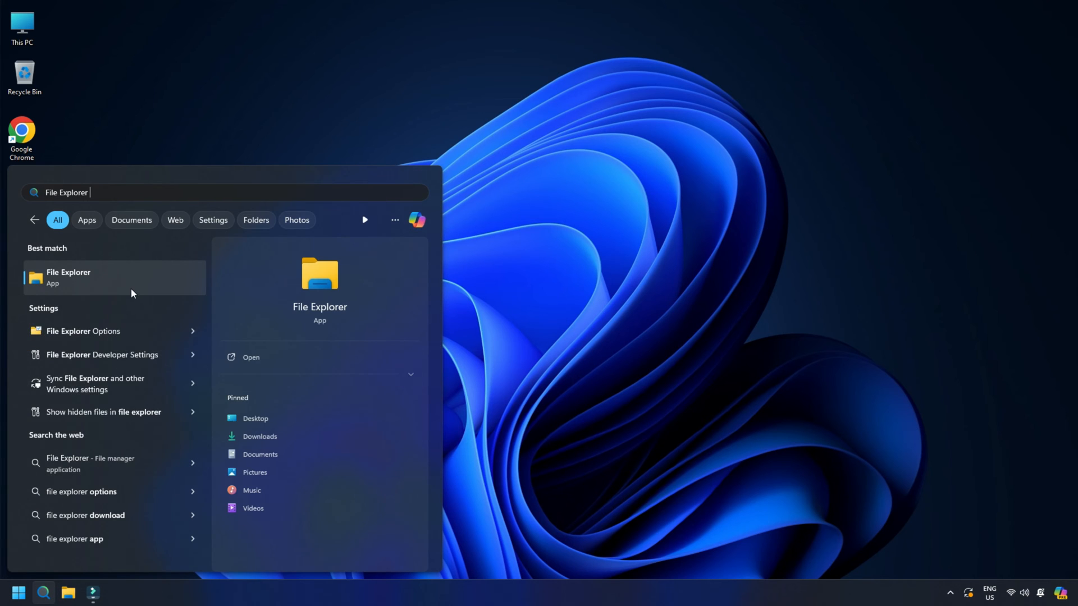
click(68, 277)
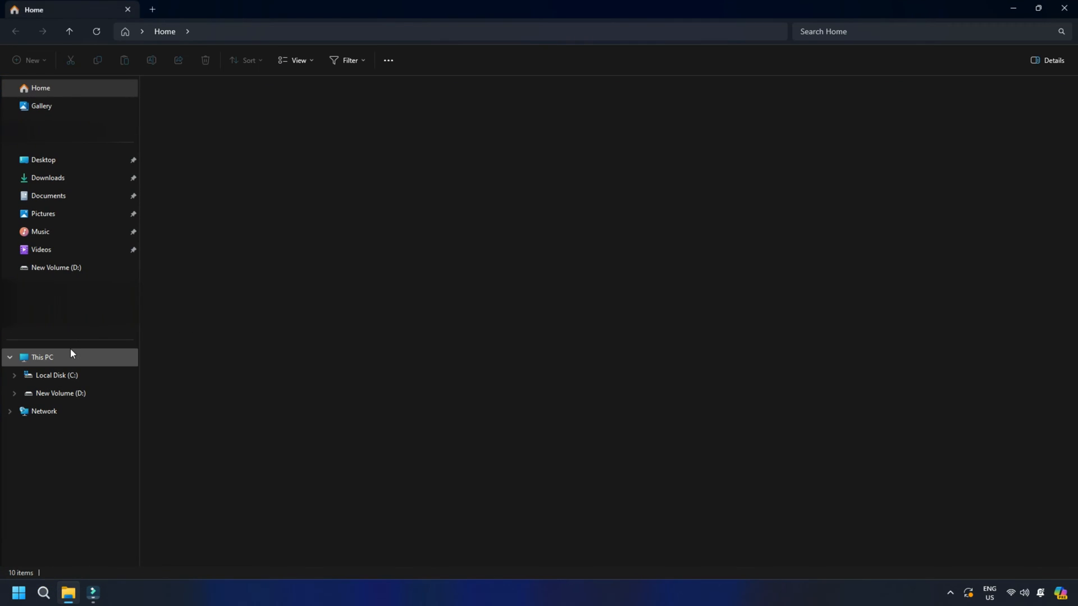
click(42, 357)
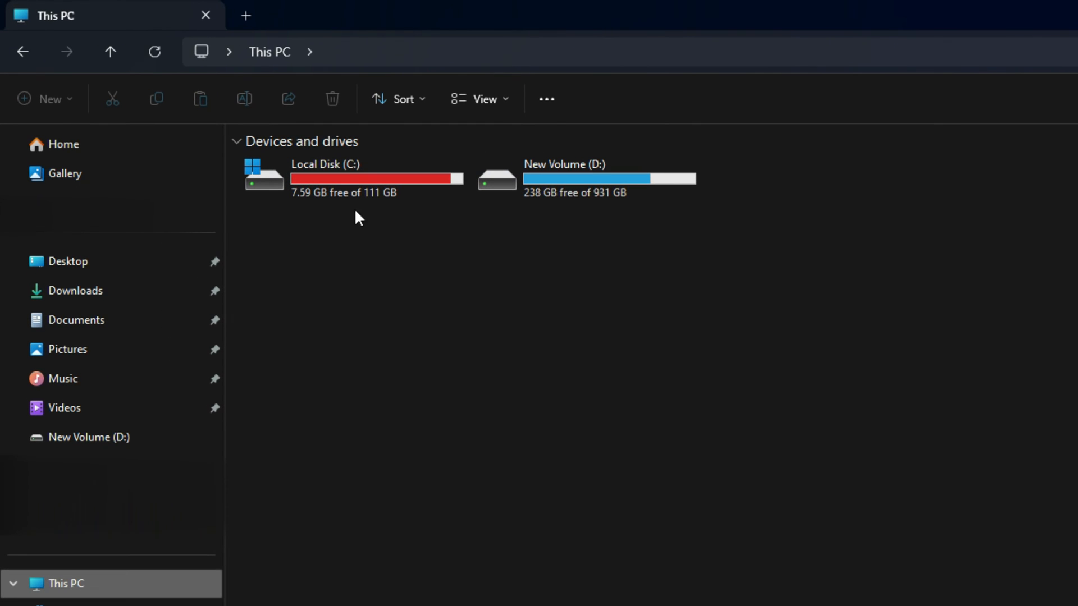
mouse_move(351, 245)
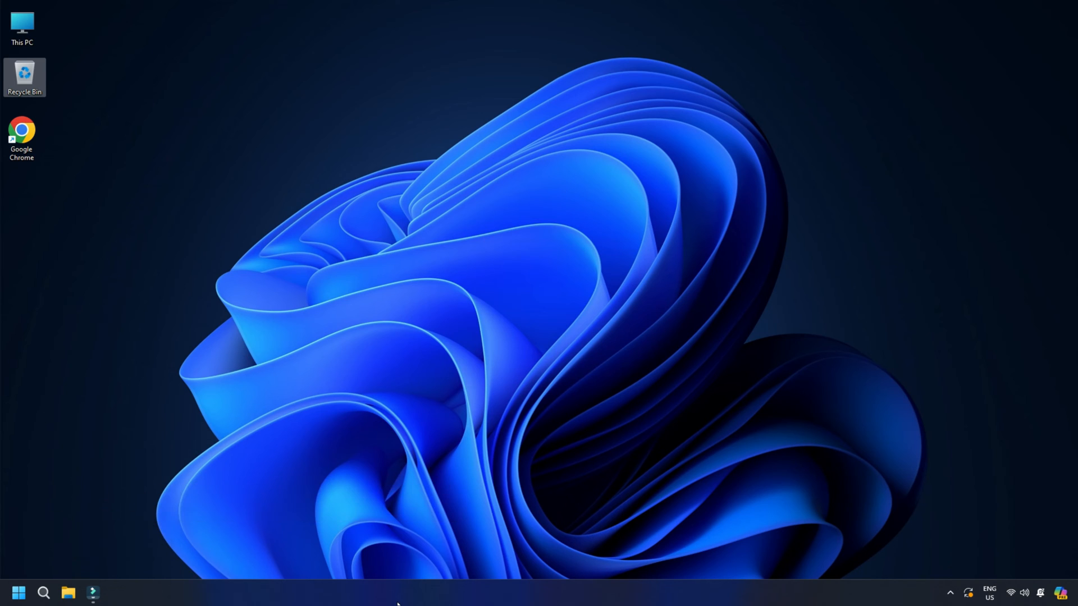
Step: Launch Services.msc from the Run box
key(win+r)
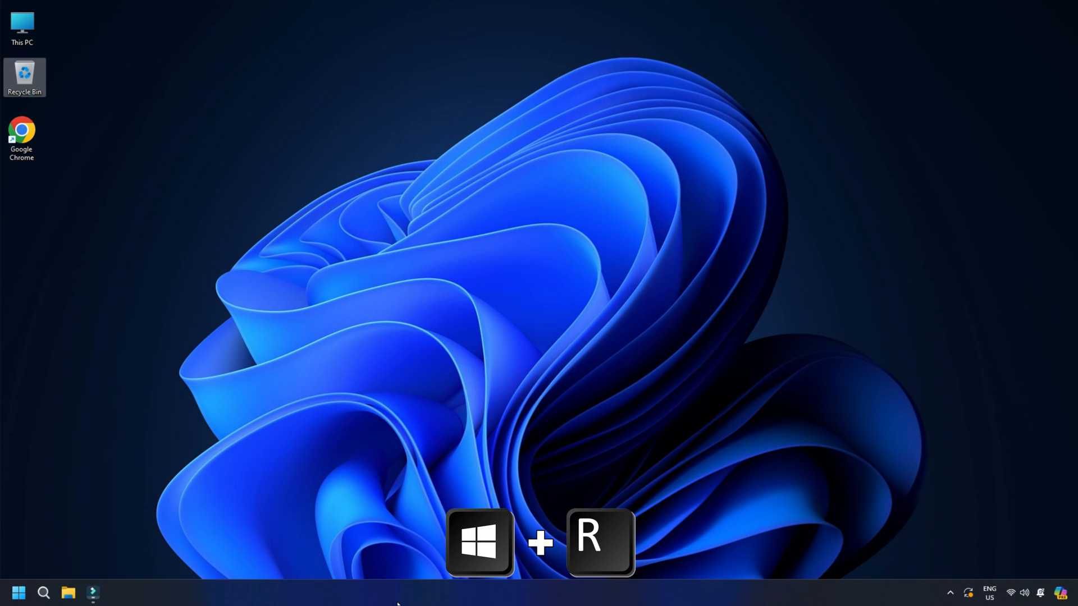
key(win+r)
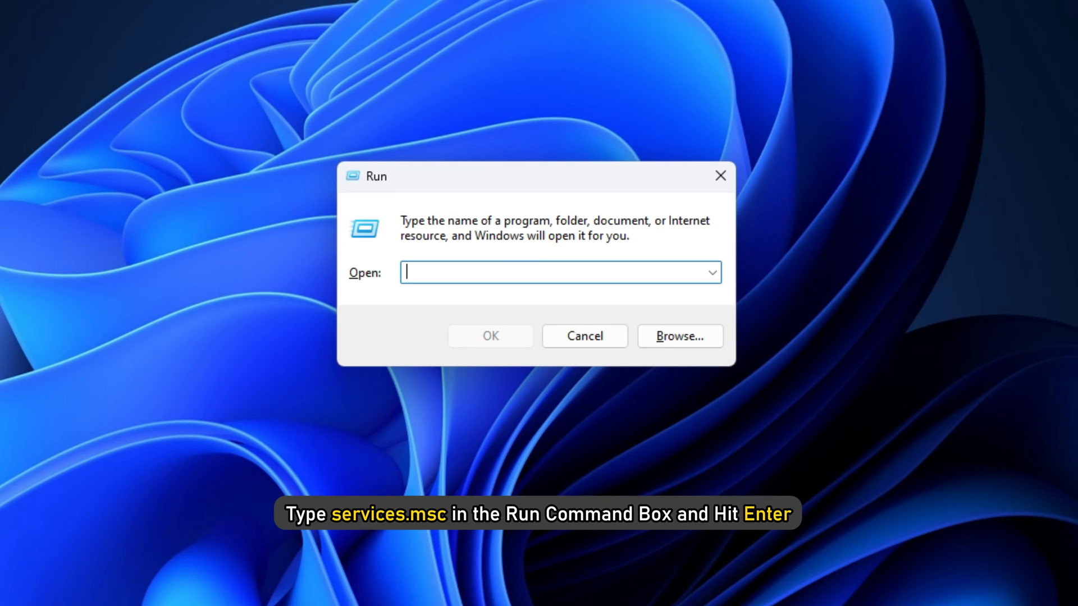
text(Services.msc)
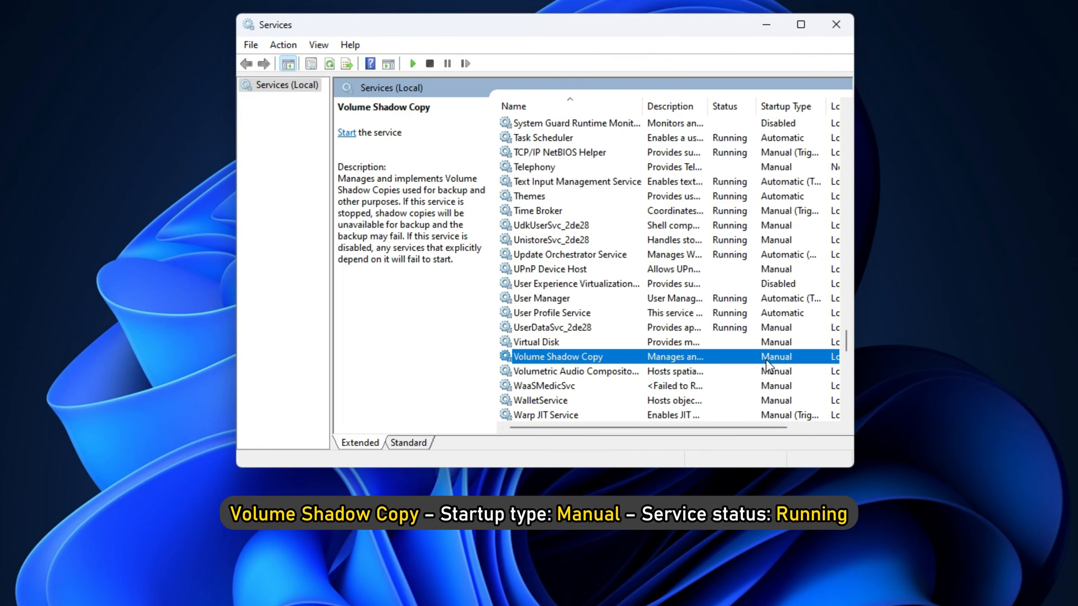
Step: Check Volume Shadow Copy and Task Scheduler, then start Microsoft Software Shadow Copy Provider
double_click(558, 355)
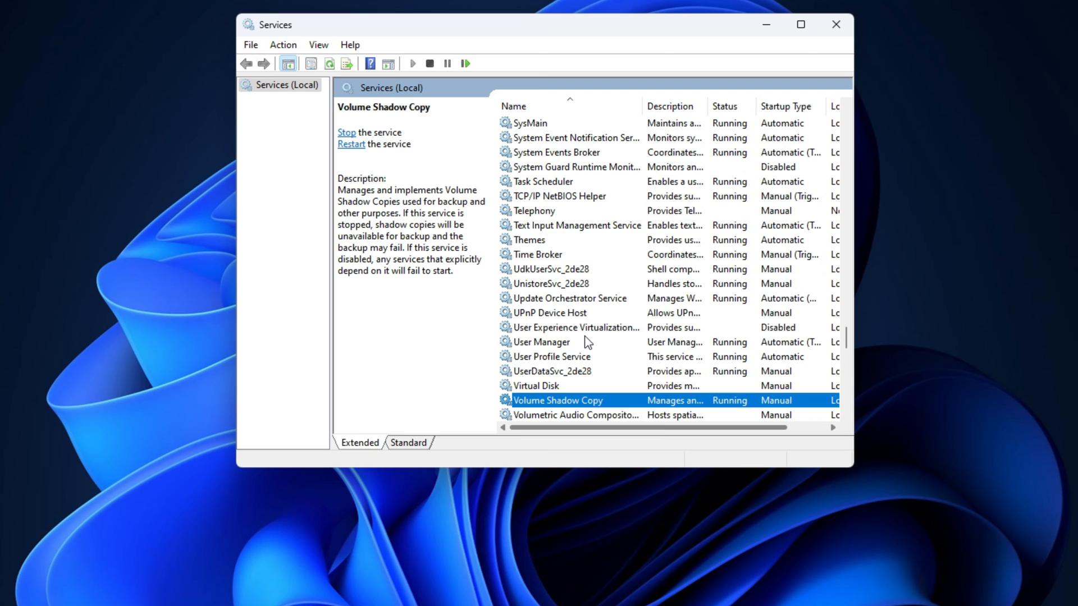
double_click(545, 181)
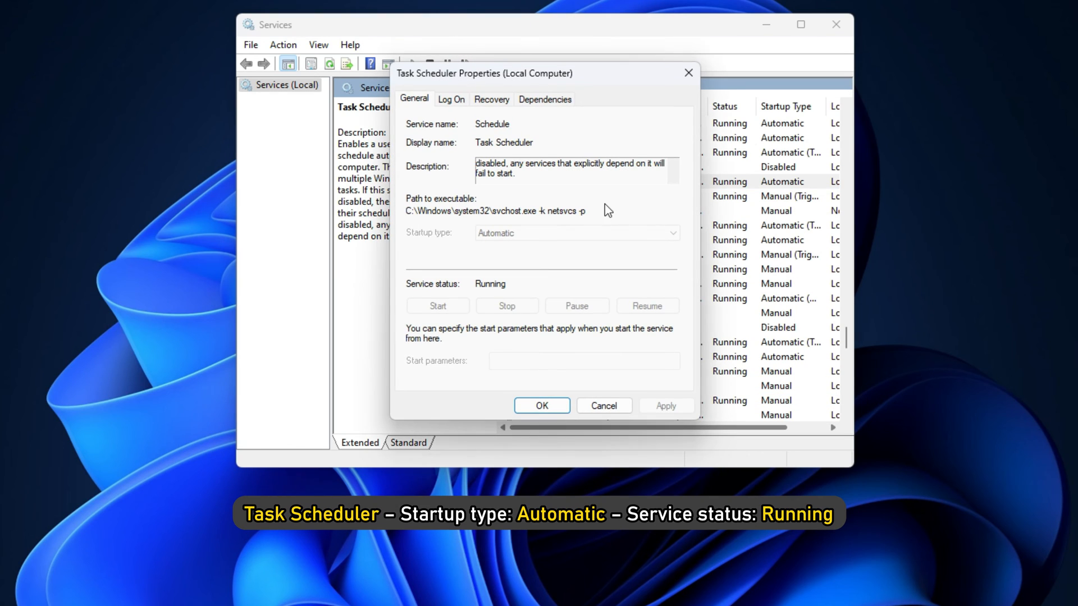
mouse_move(677, 237)
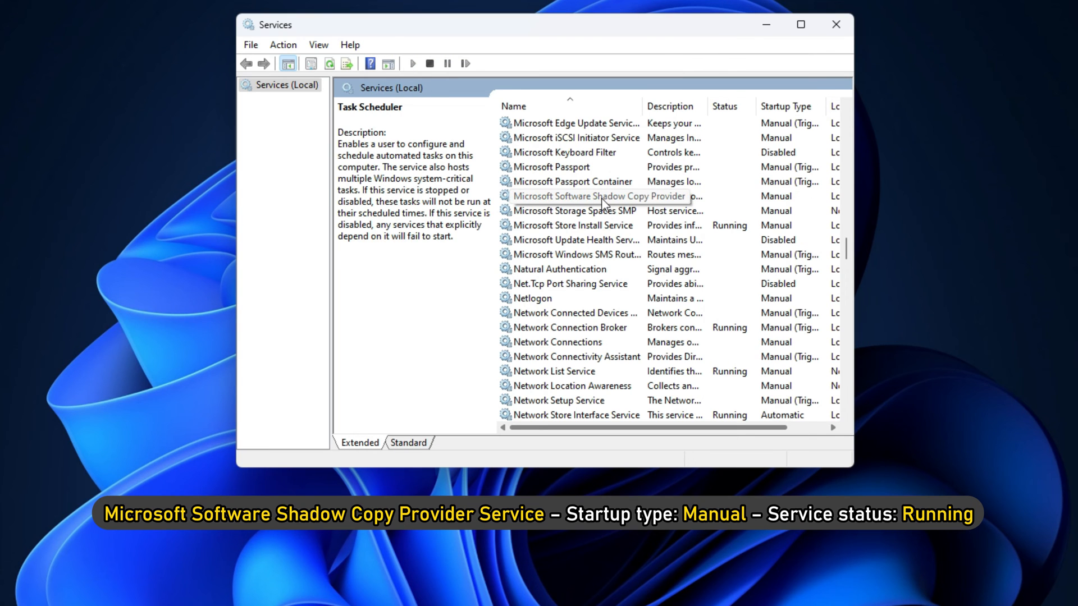
double_click(601, 196)
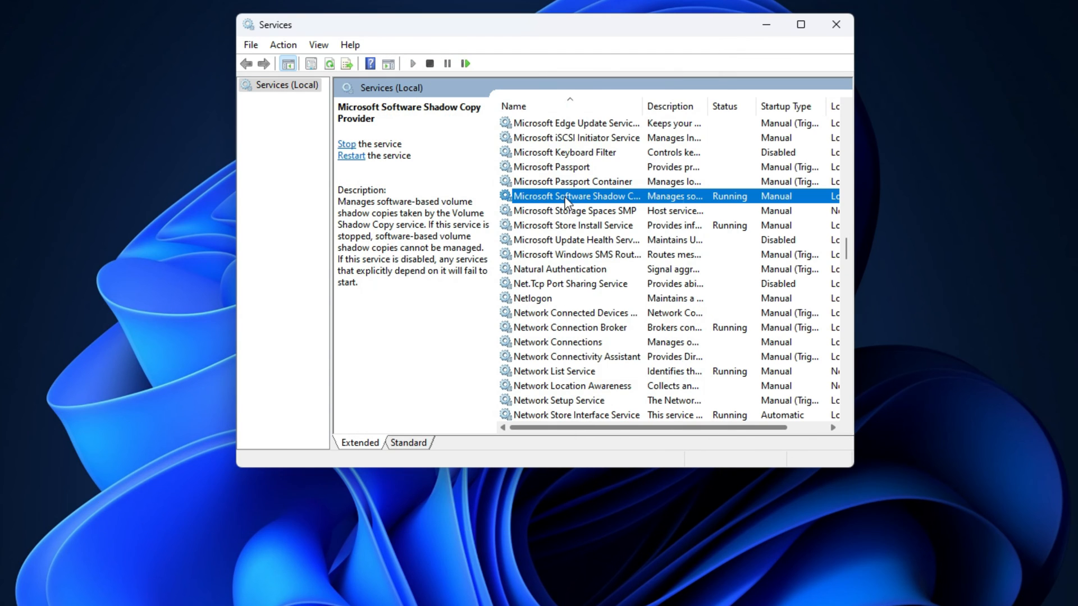
right_click(576, 196)
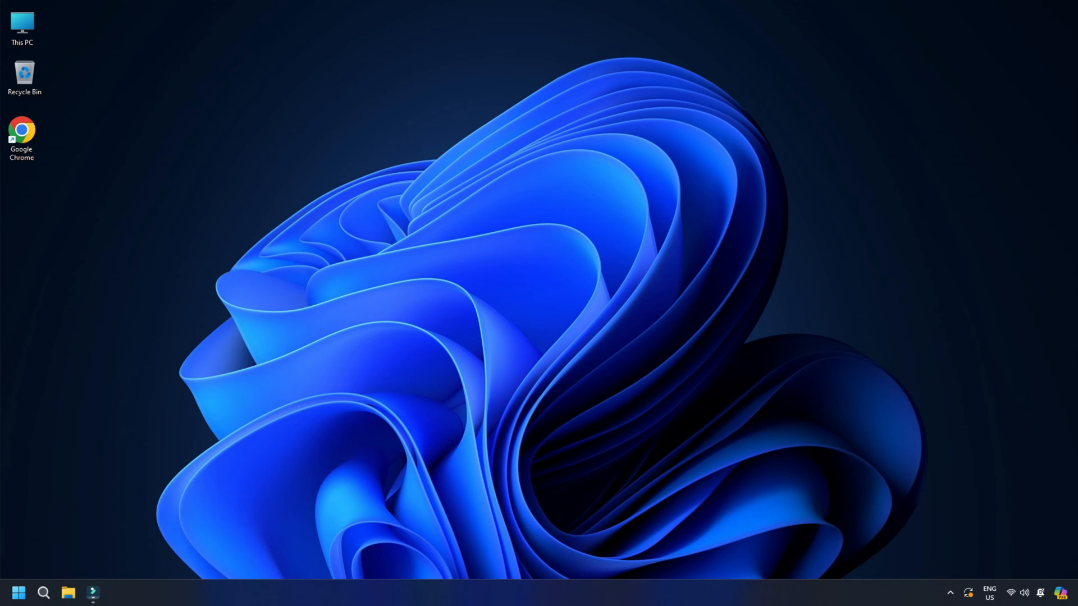
Step: Run eventvwr.msc /s, then close the System Restore article in Chrome
text(eventvwr.msc /s)
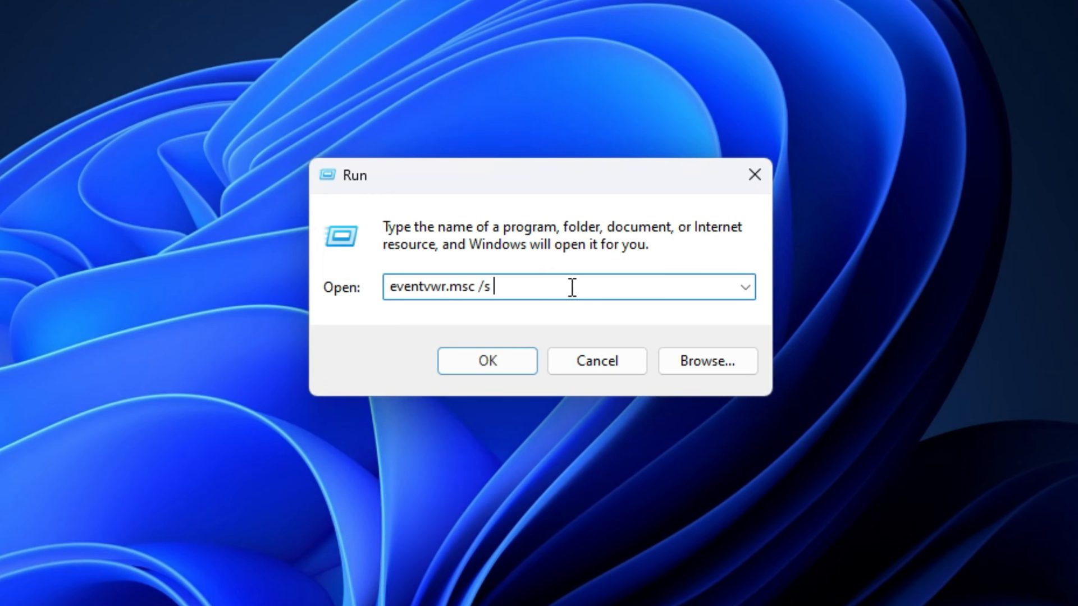
click(486, 360)
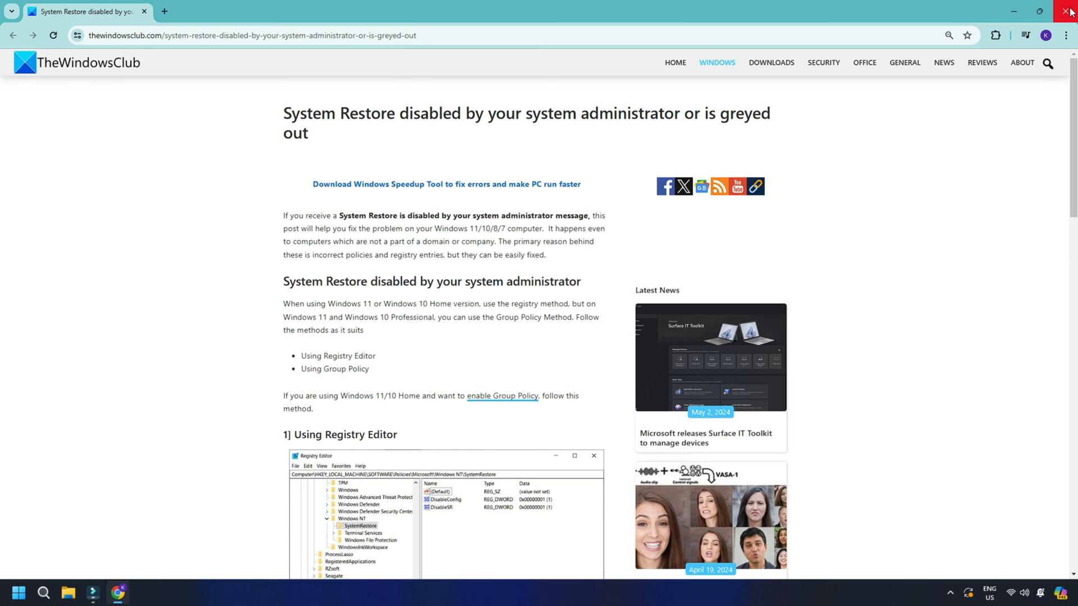
click(1068, 12)
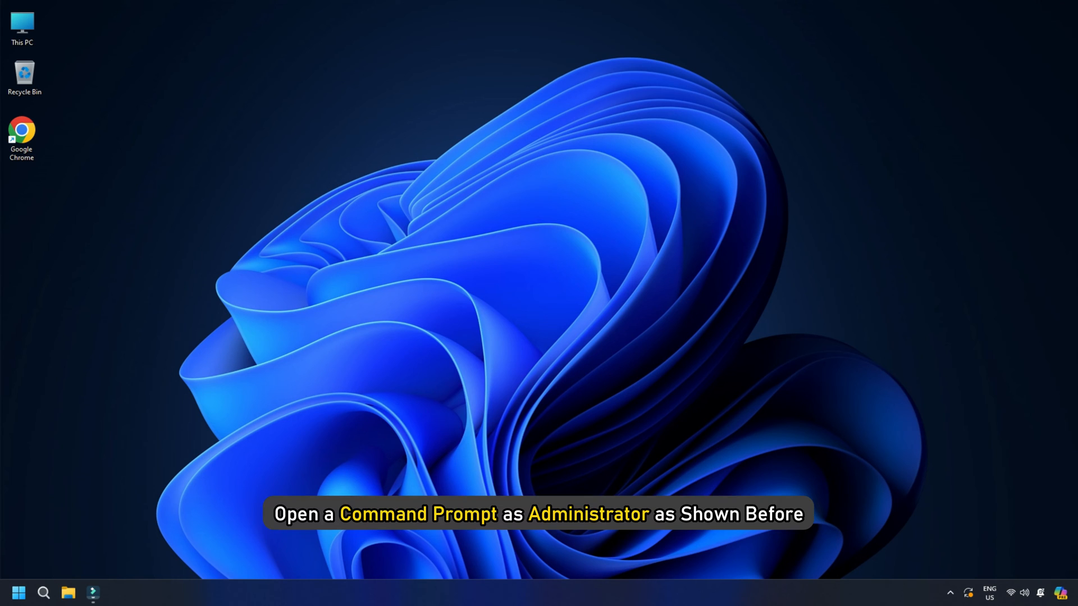
Step: Stop the WMI service with net stop winmgmt as administrator, then close Command Prompt
text(CM)
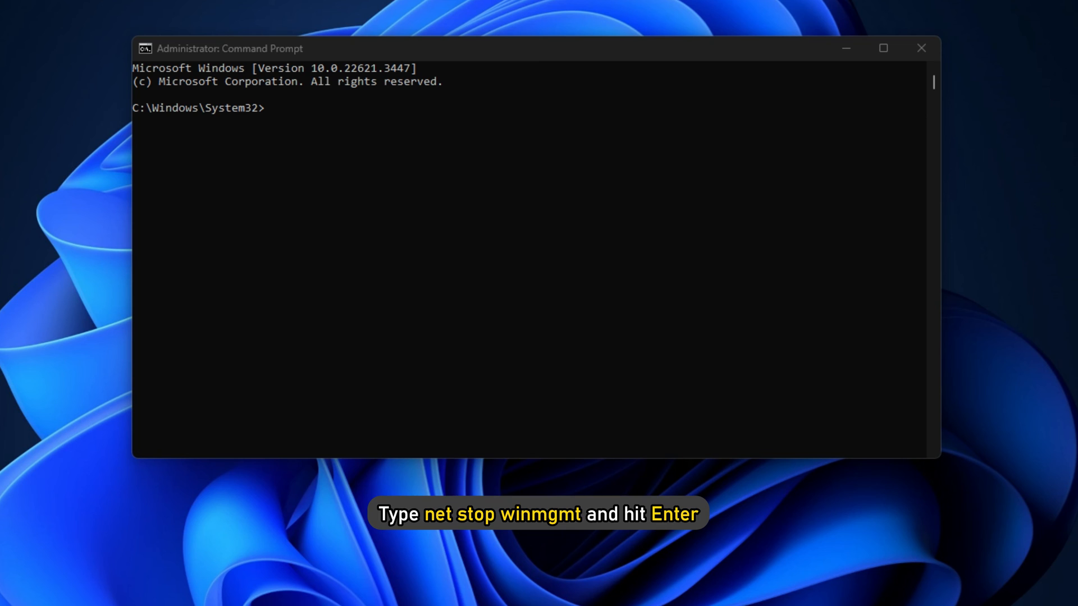
text(net stop winmgmt)
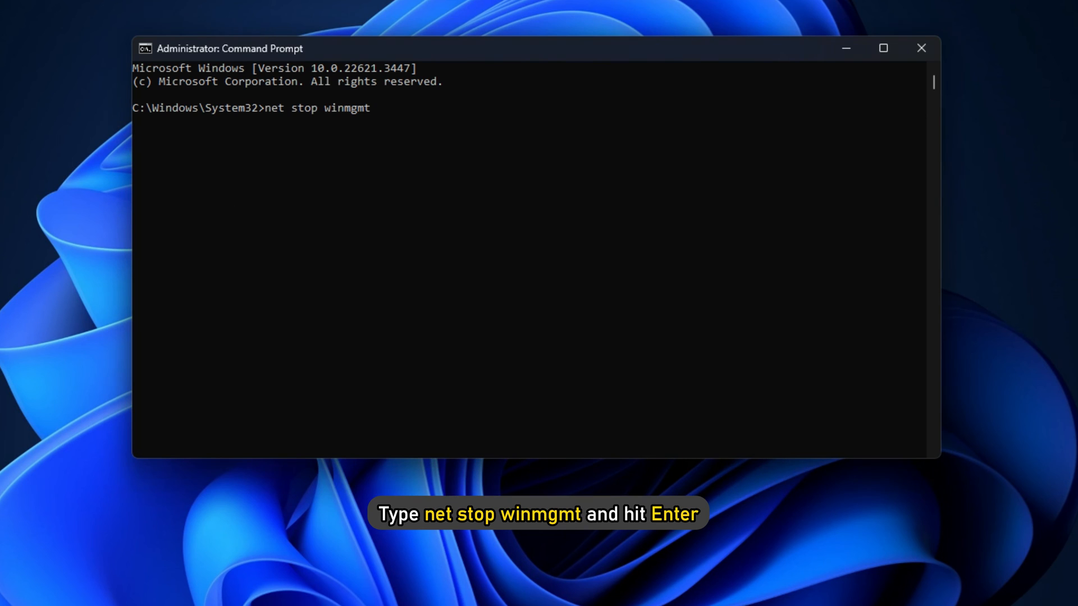
key(Enter)
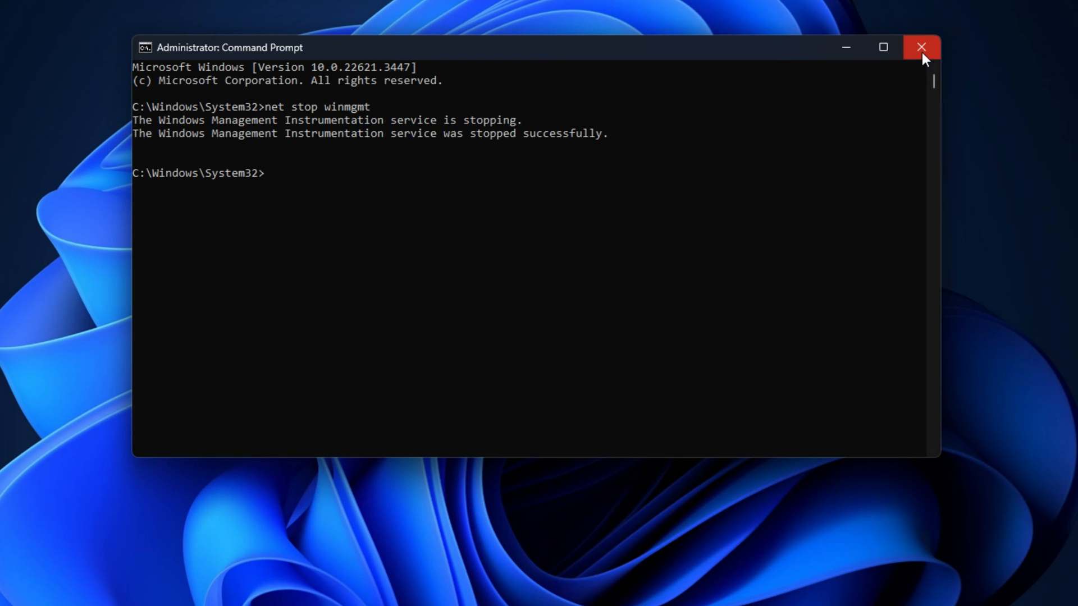
click(921, 46)
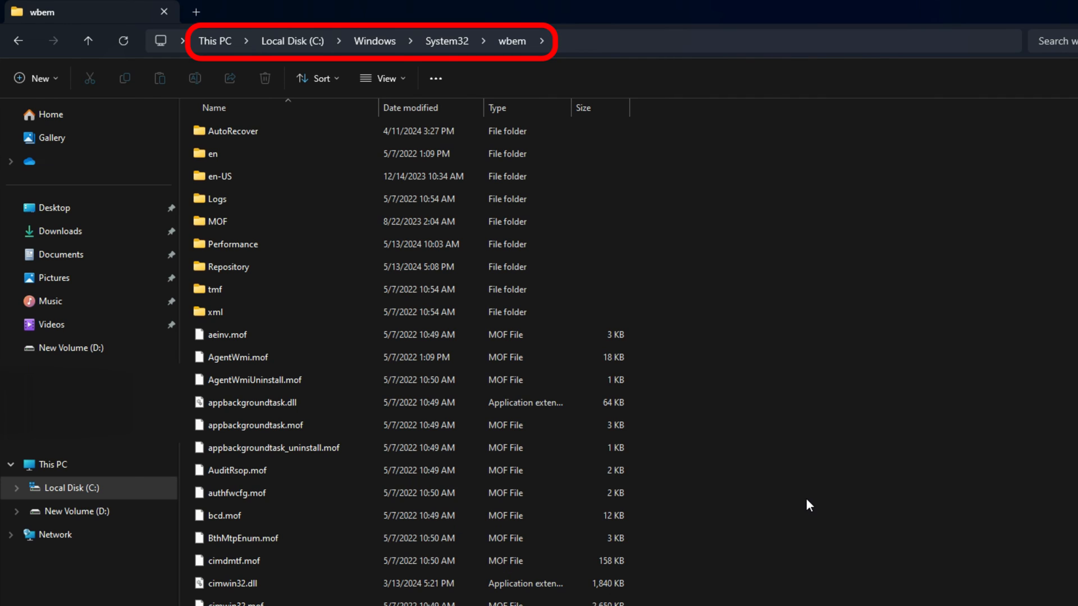
Step: Select the Repository folder in System32\wbem and start renaming it with F2
click(227, 267)
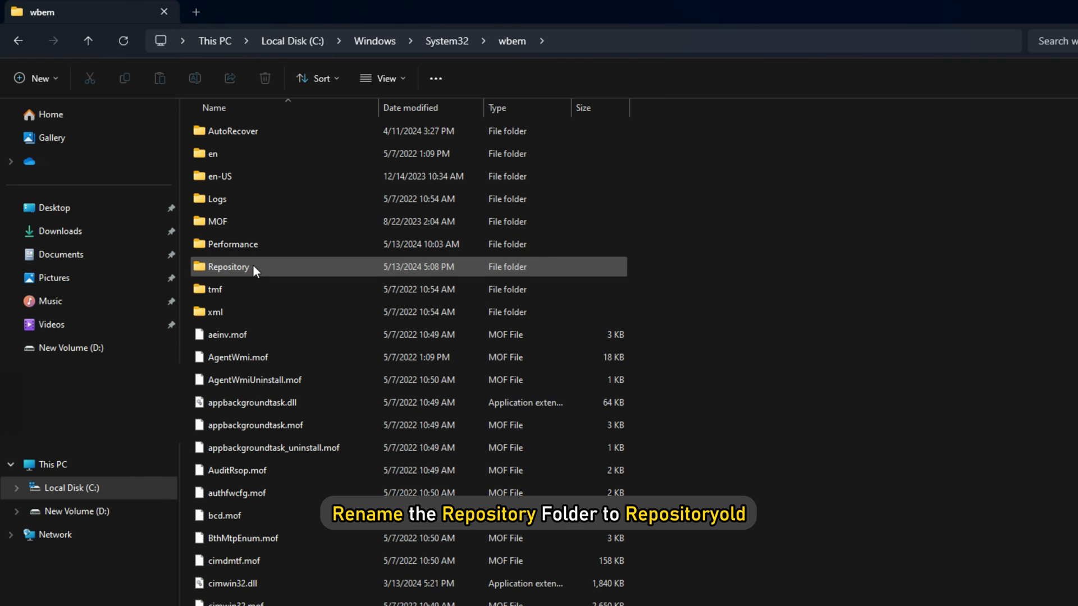
key(F2)
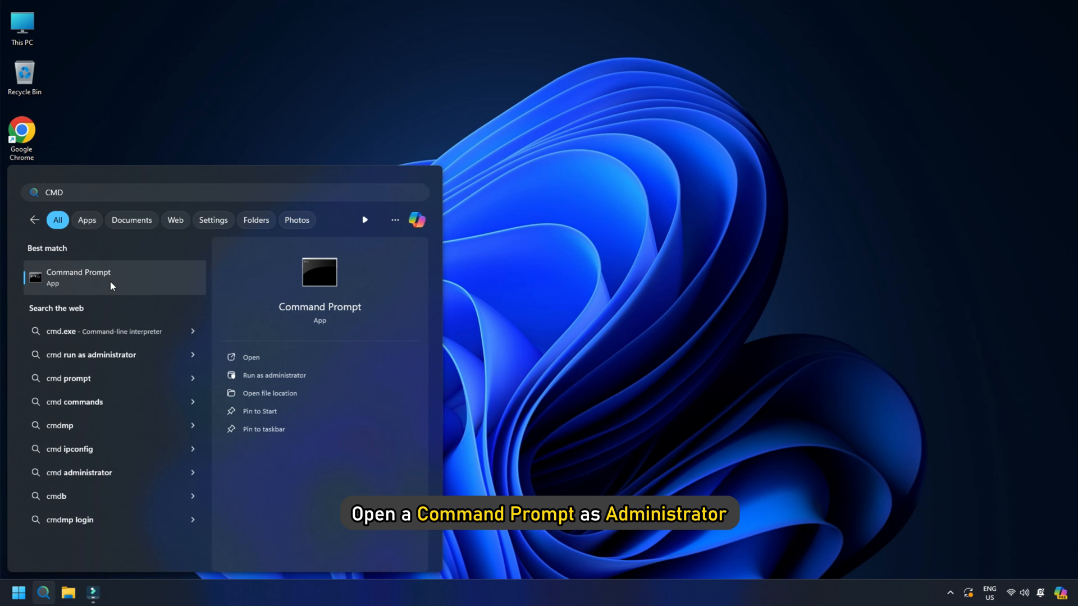
Step: Stop the WMI service with net stop winmgmt in an administrator Command Prompt
click(274, 376)
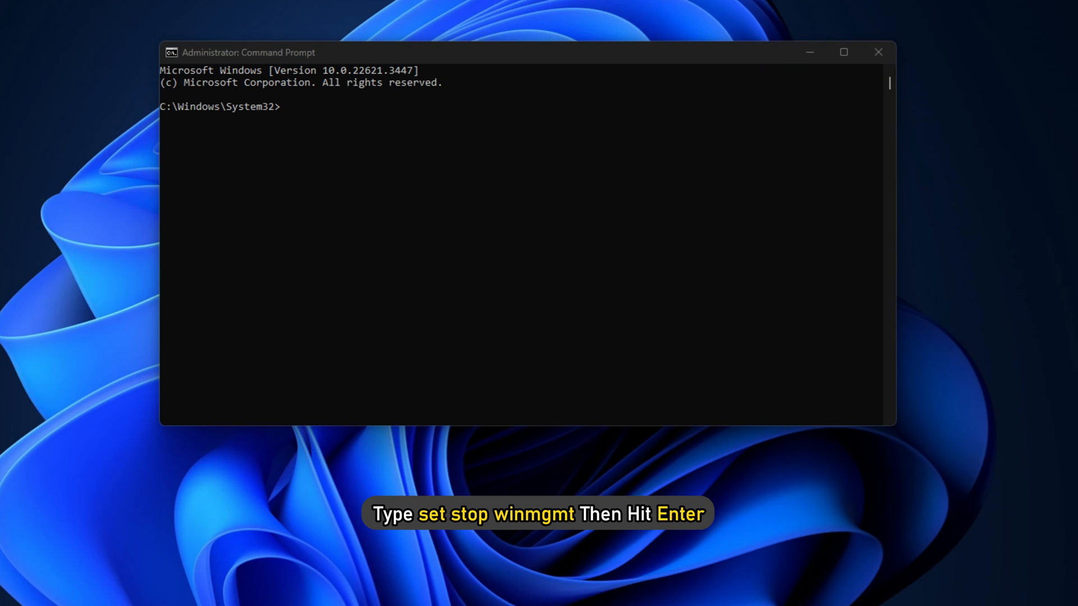
text(net stop winmgmt)
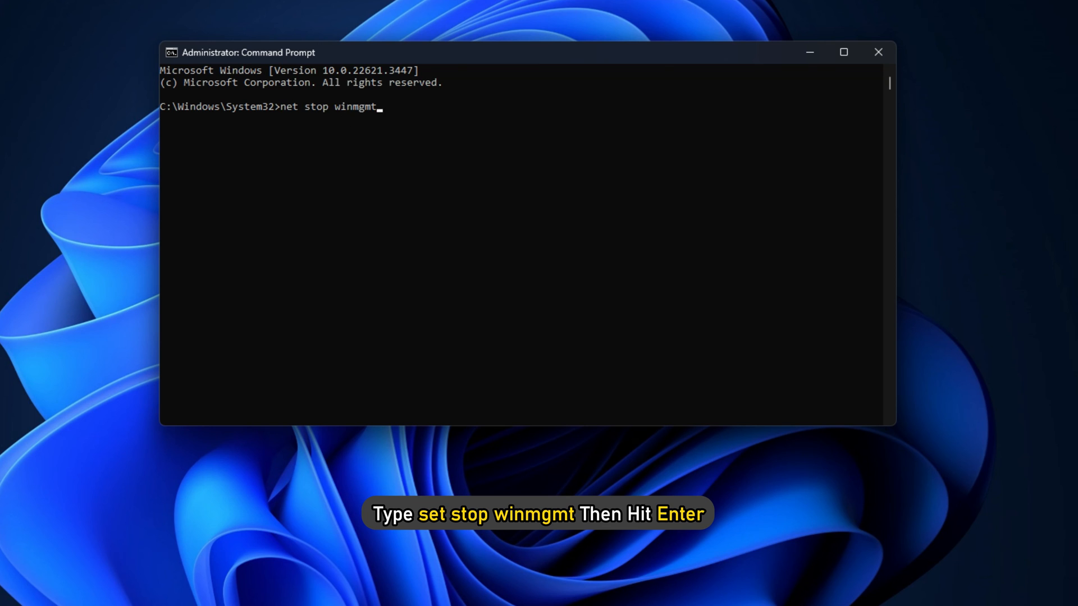
key(Enter)
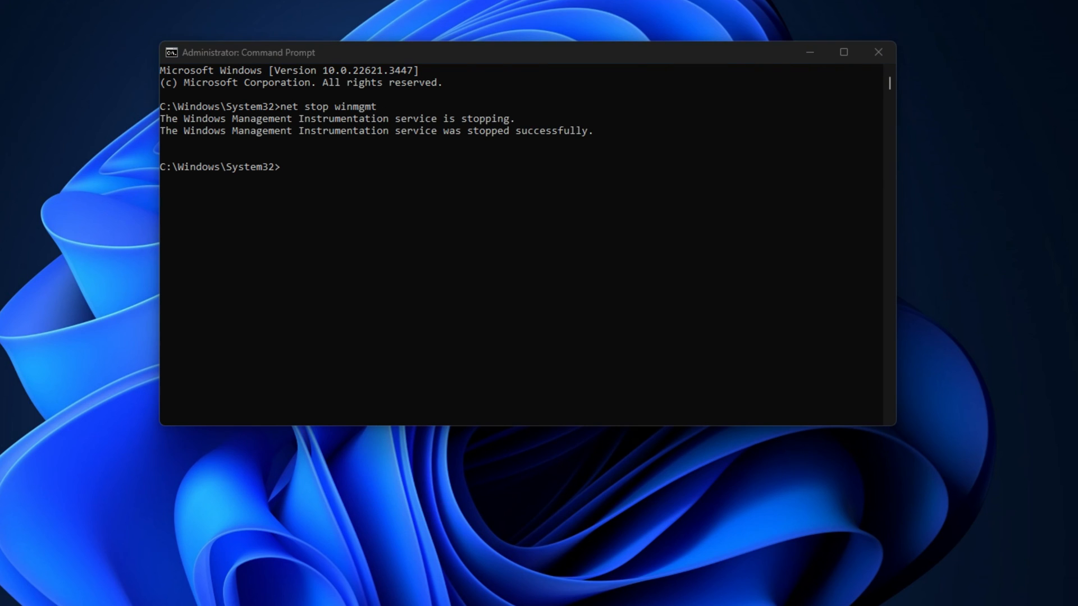
Step: Reset the WMI repository with winmgmt /resetRepository and close Command Prompt
text(winmgmt /resetRepository)
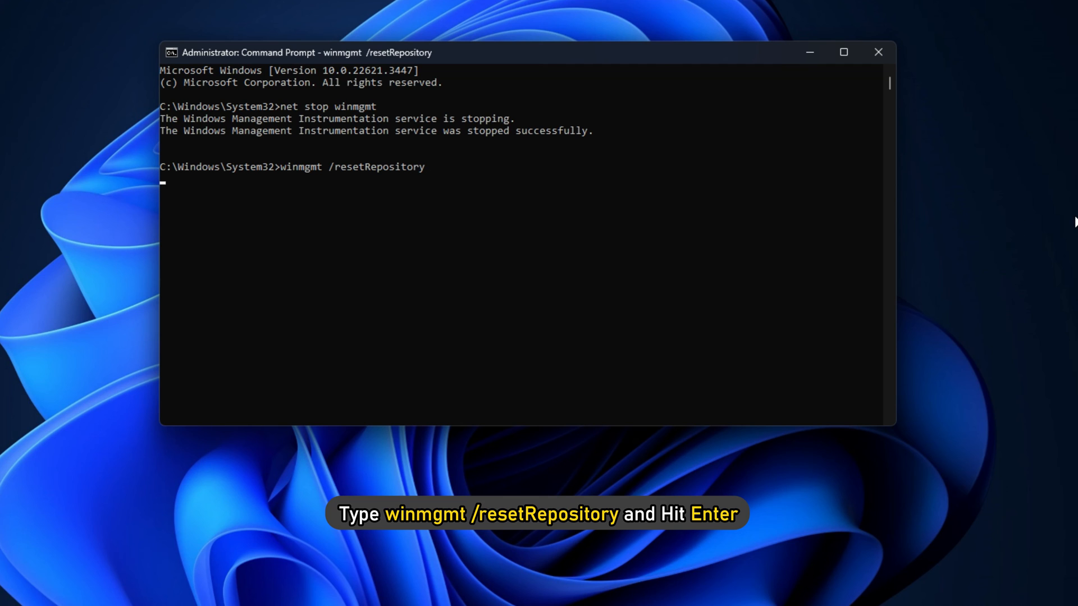
key(Enter)
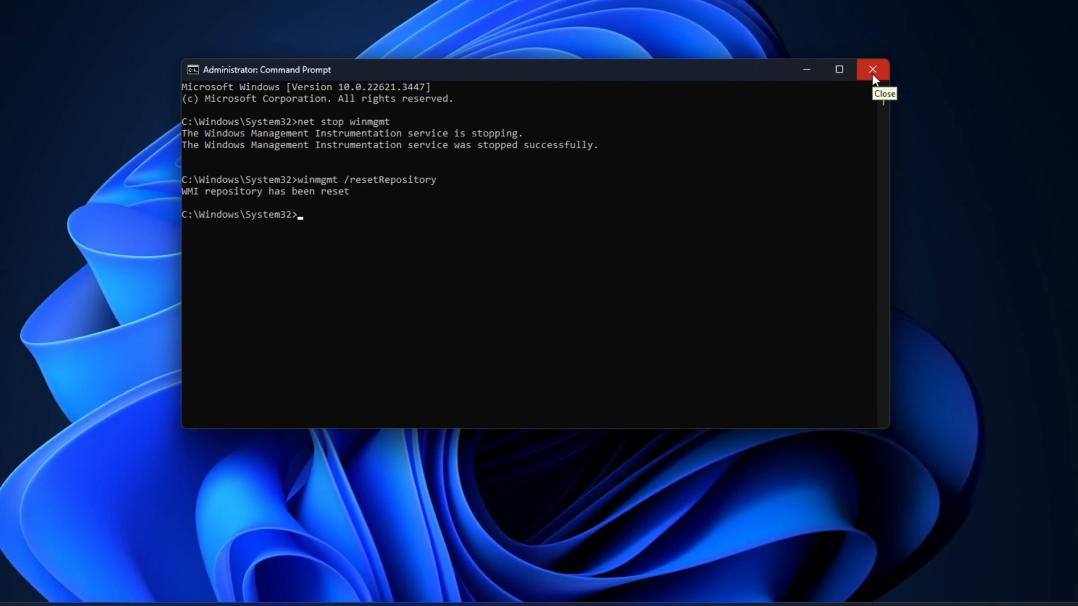
click(872, 70)
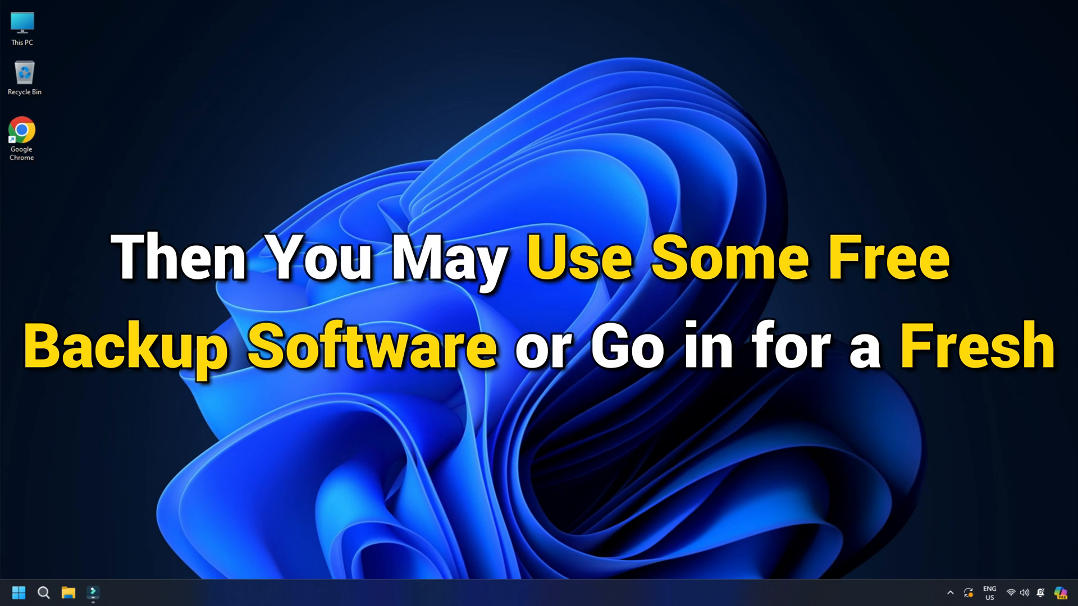